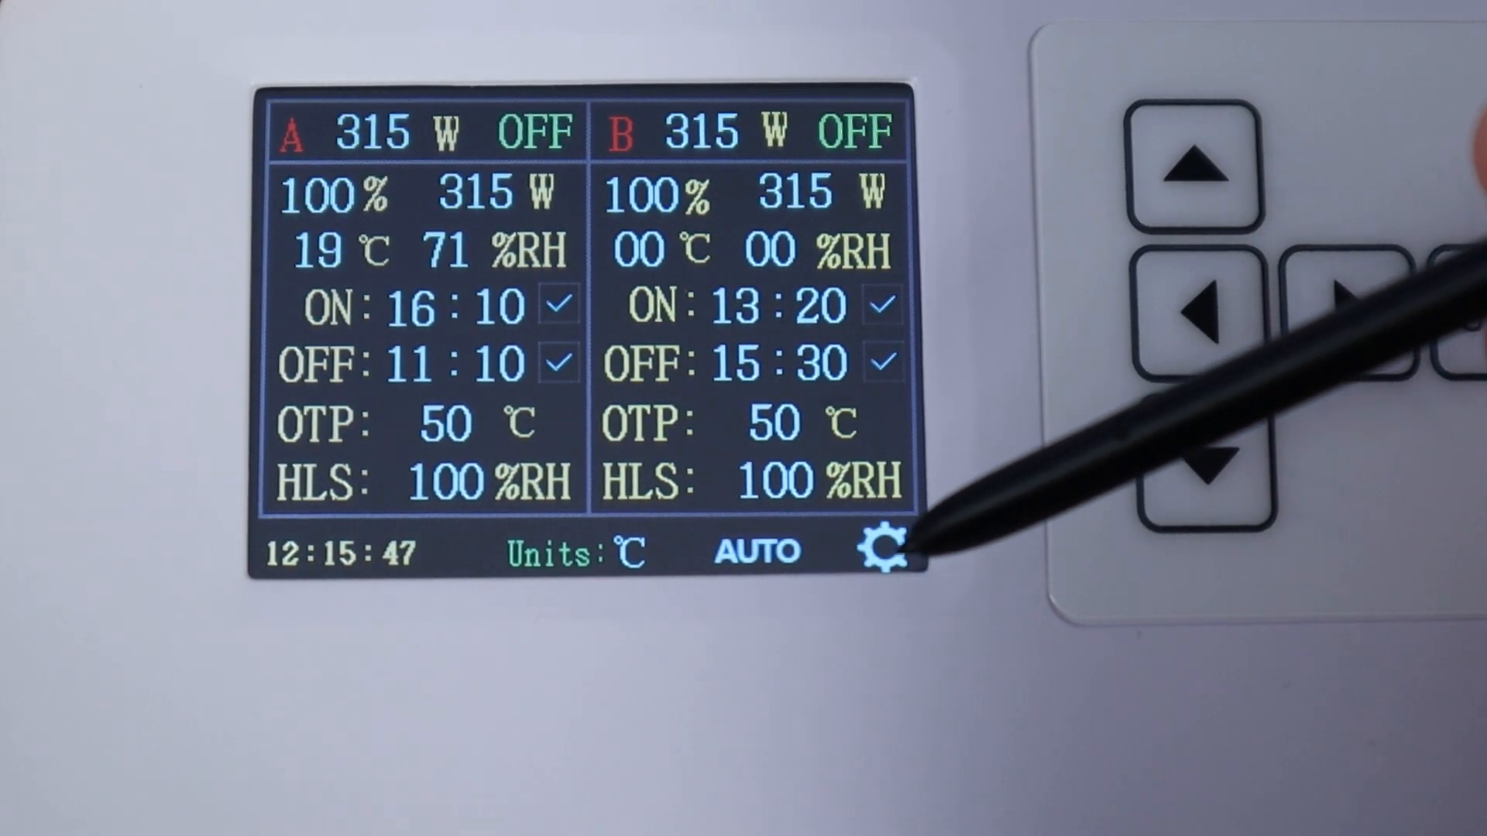
Edit group A's fields with the clock at 14:16 and reach the power settings
{"action": "left_click", "coordinate": [881, 550]}
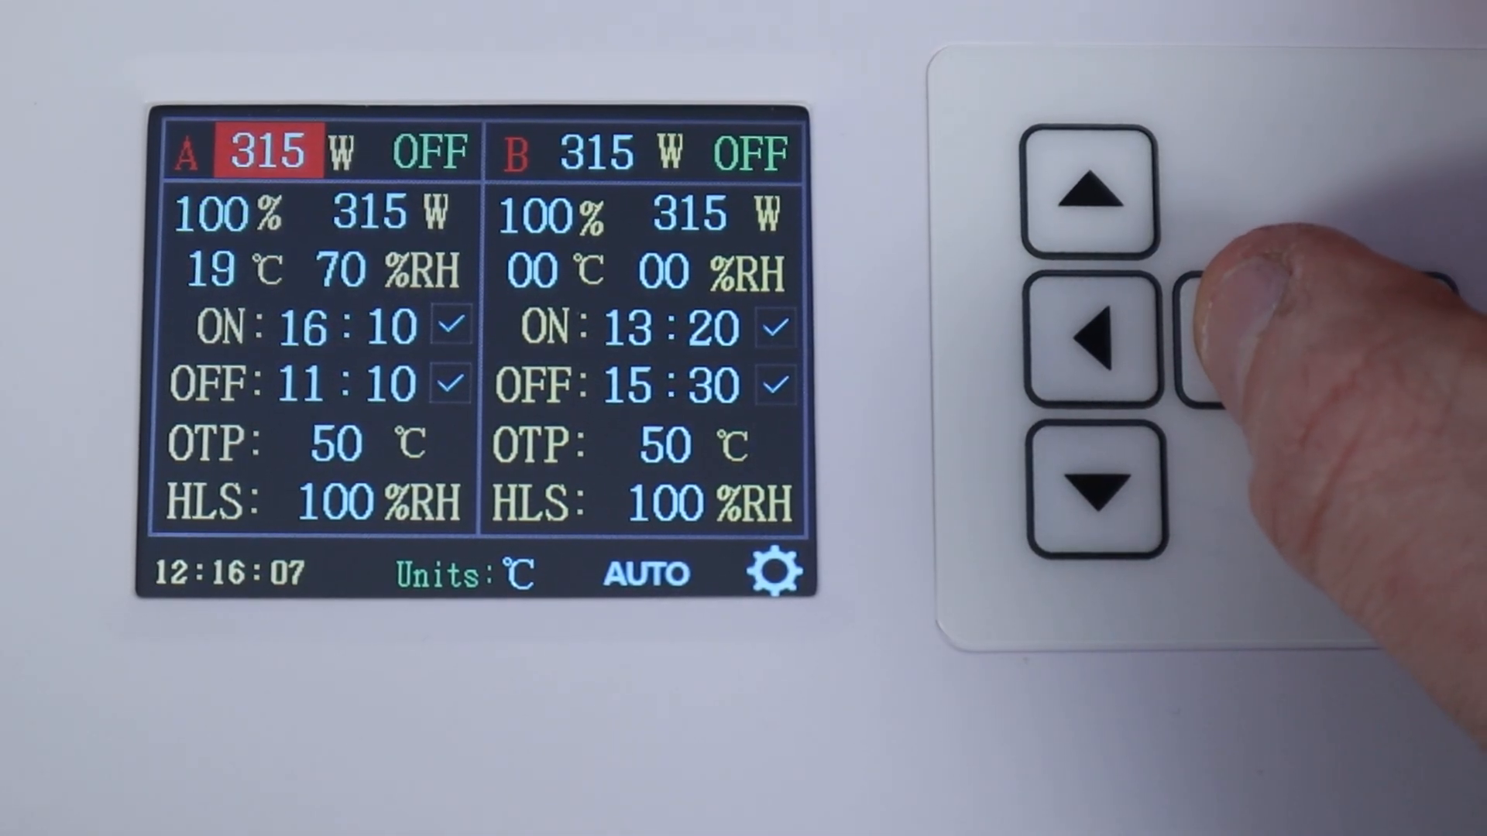
{"action": "left_click", "coordinate": [1090, 334]}
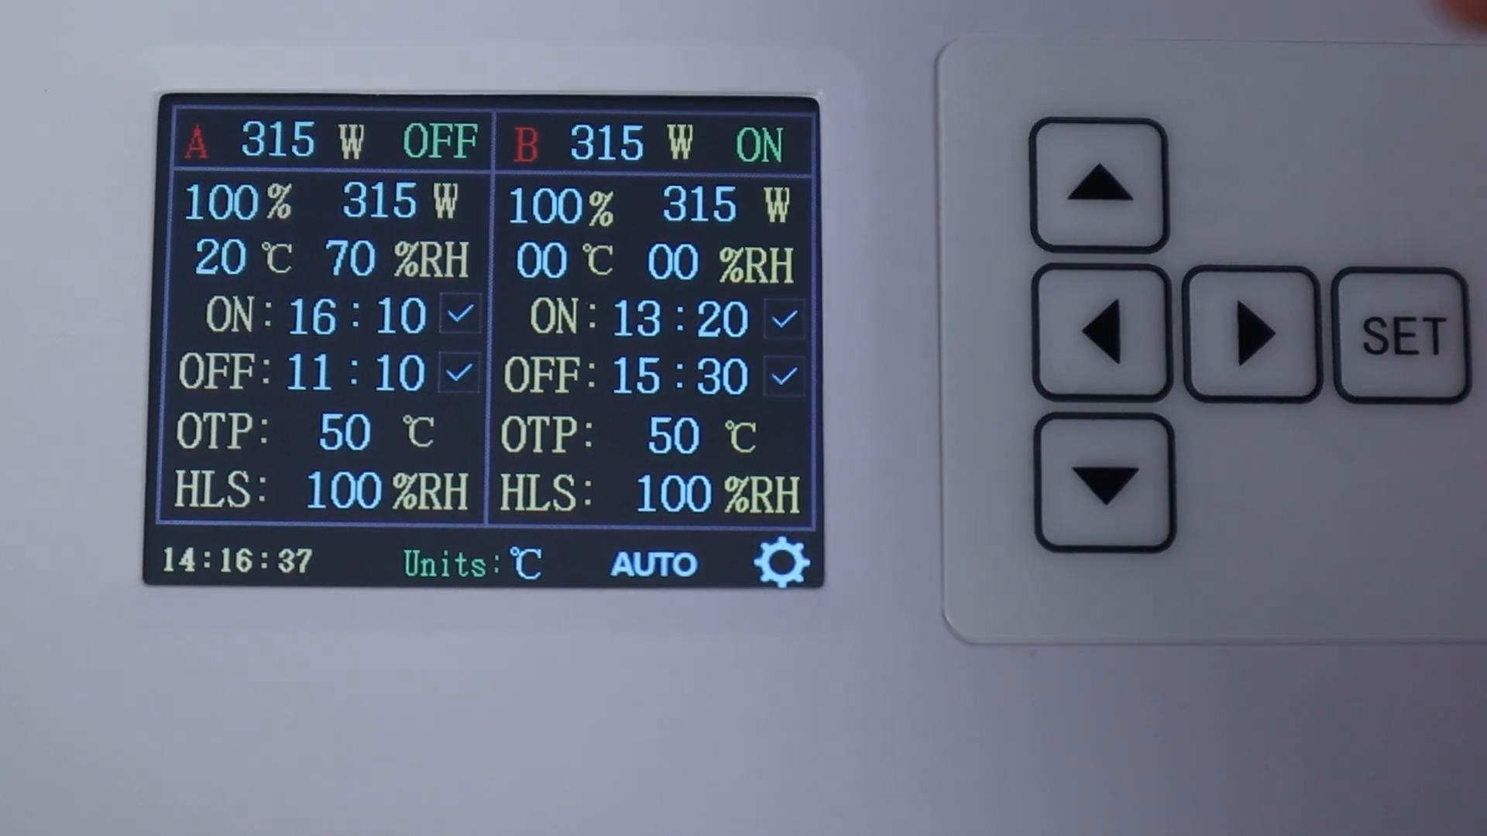
{"action": "left_click", "coordinate": [780, 559]}
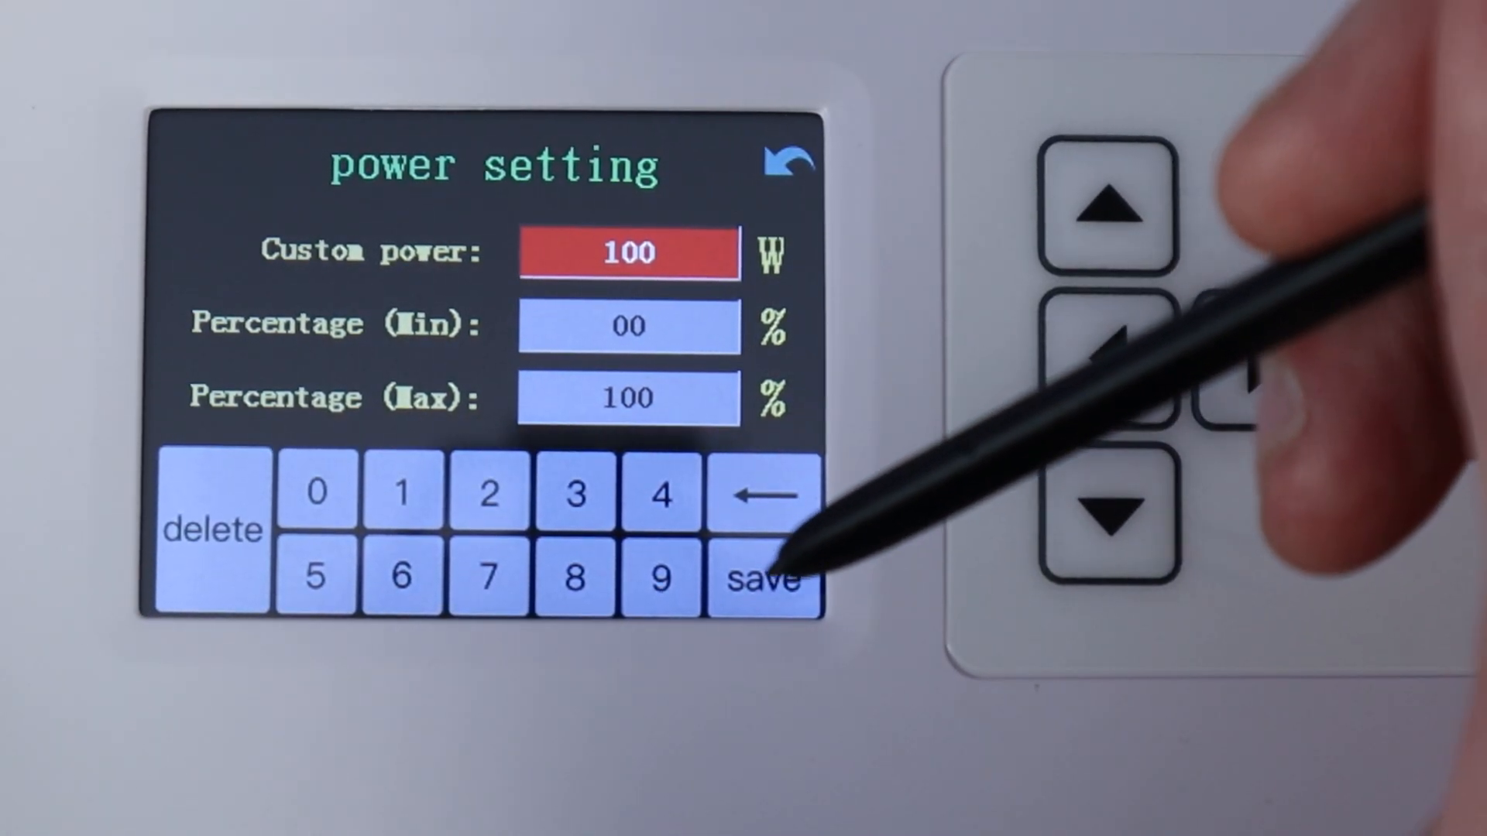
Save the custom power as 100 W with 00% minimum and 100% maximum
{"action": "left_click", "coordinate": [789, 159]}
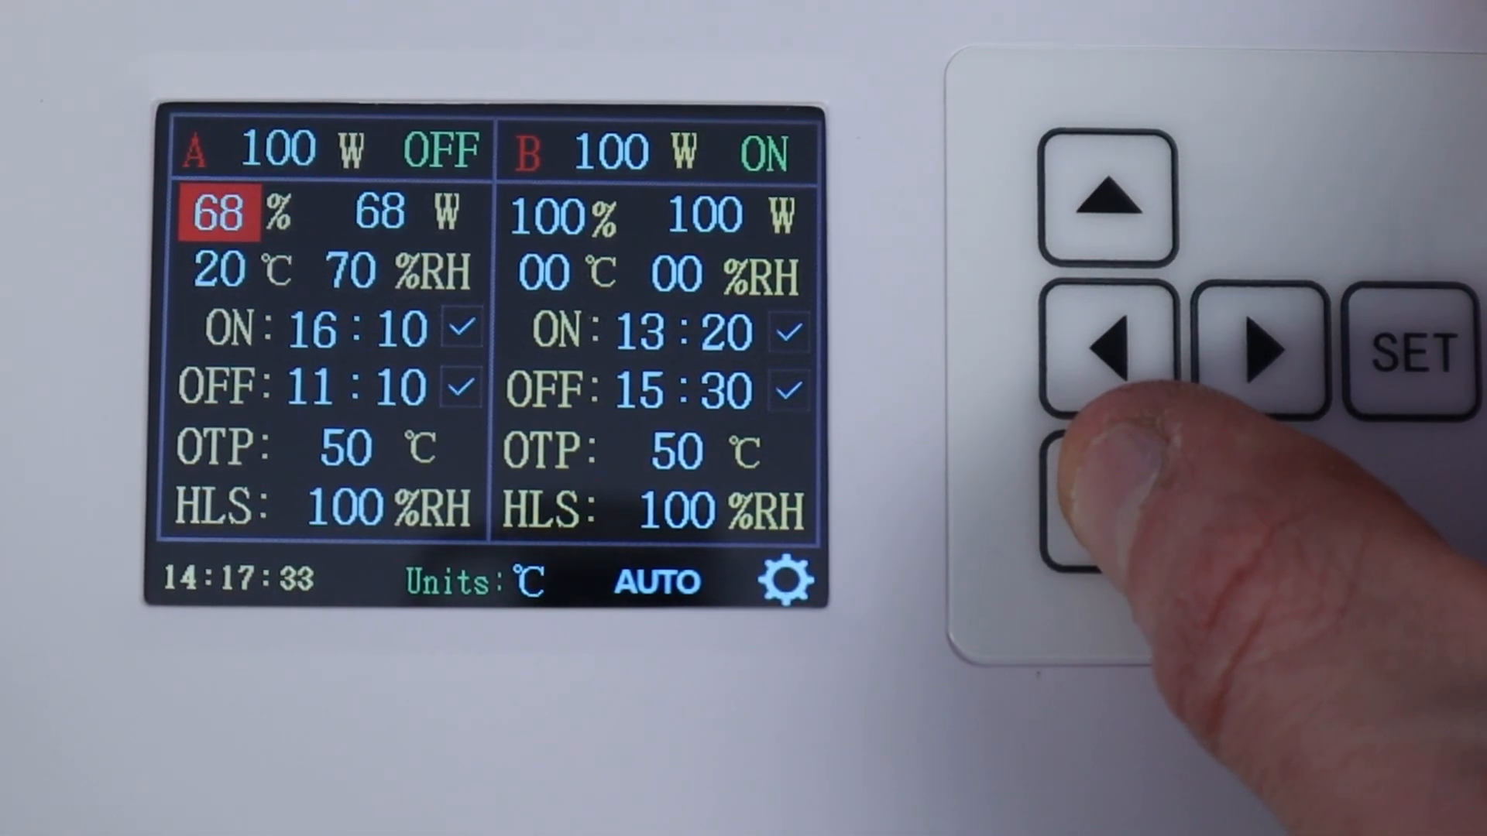
Lower group A's dimming from 100% to 65% (65 W)
{"action": "left_click", "coordinate": [1105, 356]}
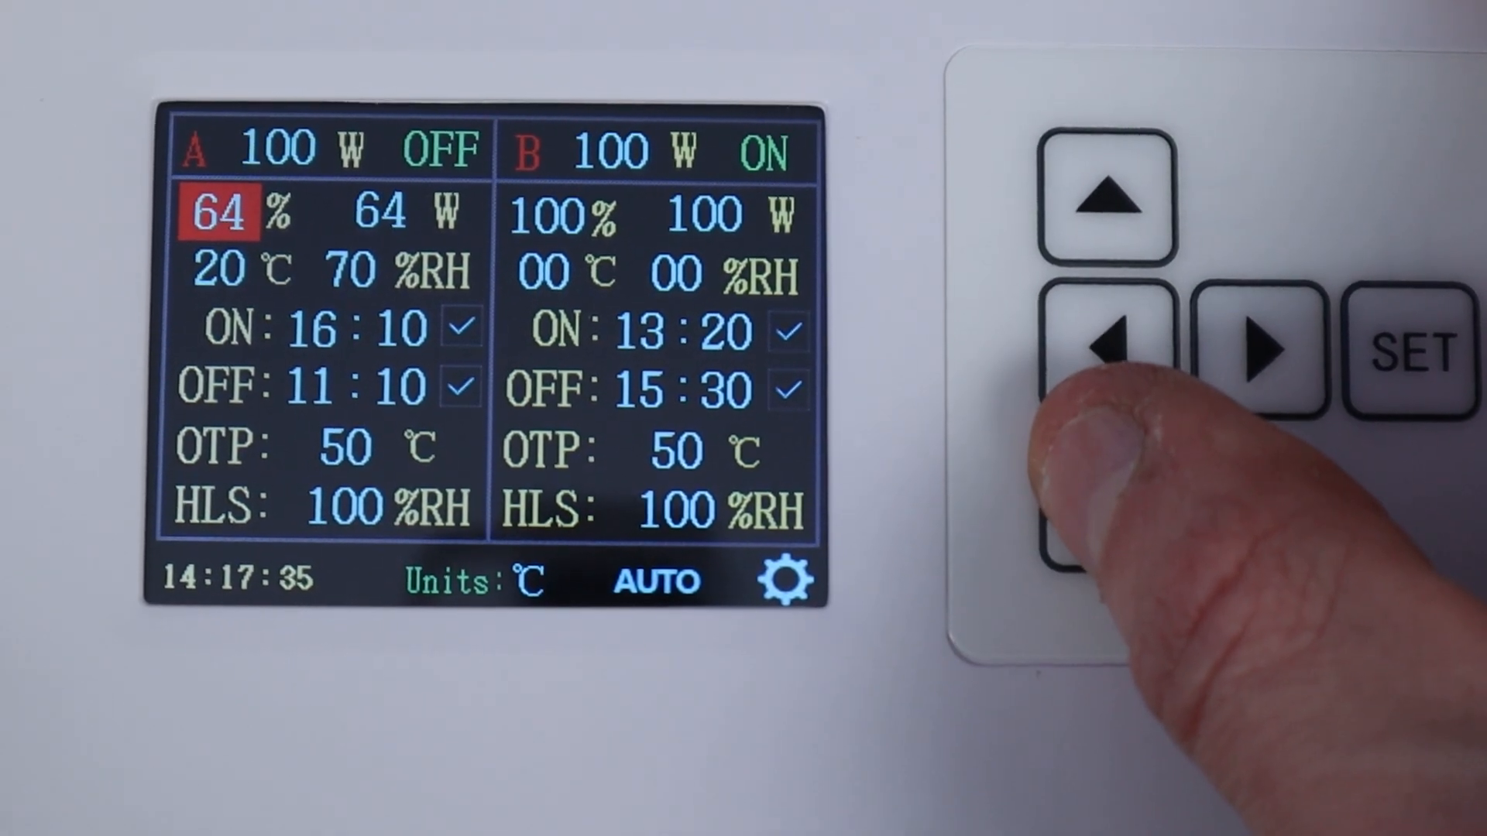
{"action": "left_click", "coordinate": [1108, 205]}
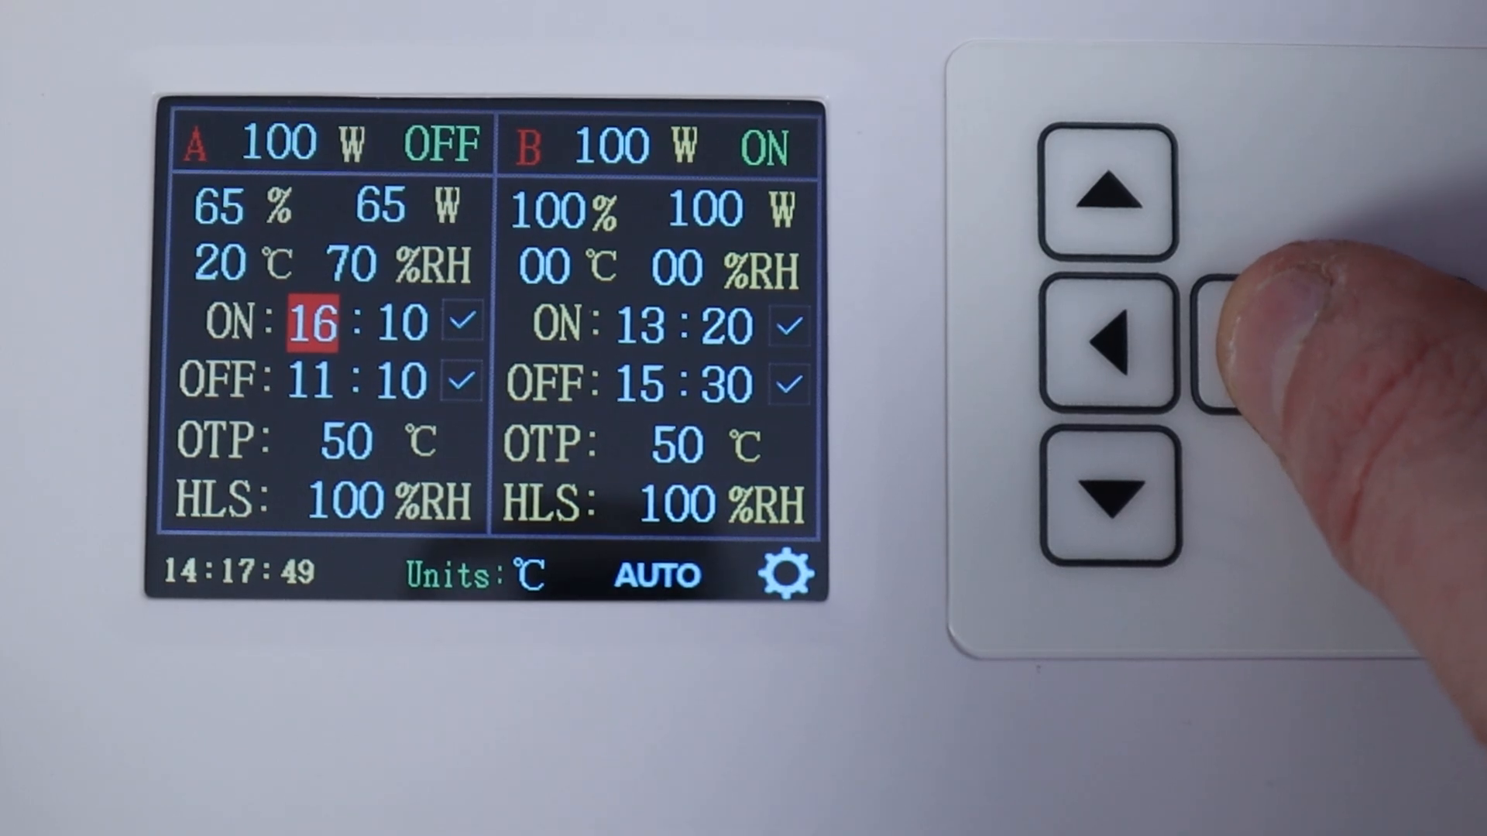
Set group A's OFF time to 10:10, keeping its OFF timer enabled
{"action": "left_click", "coordinate": [1223, 341]}
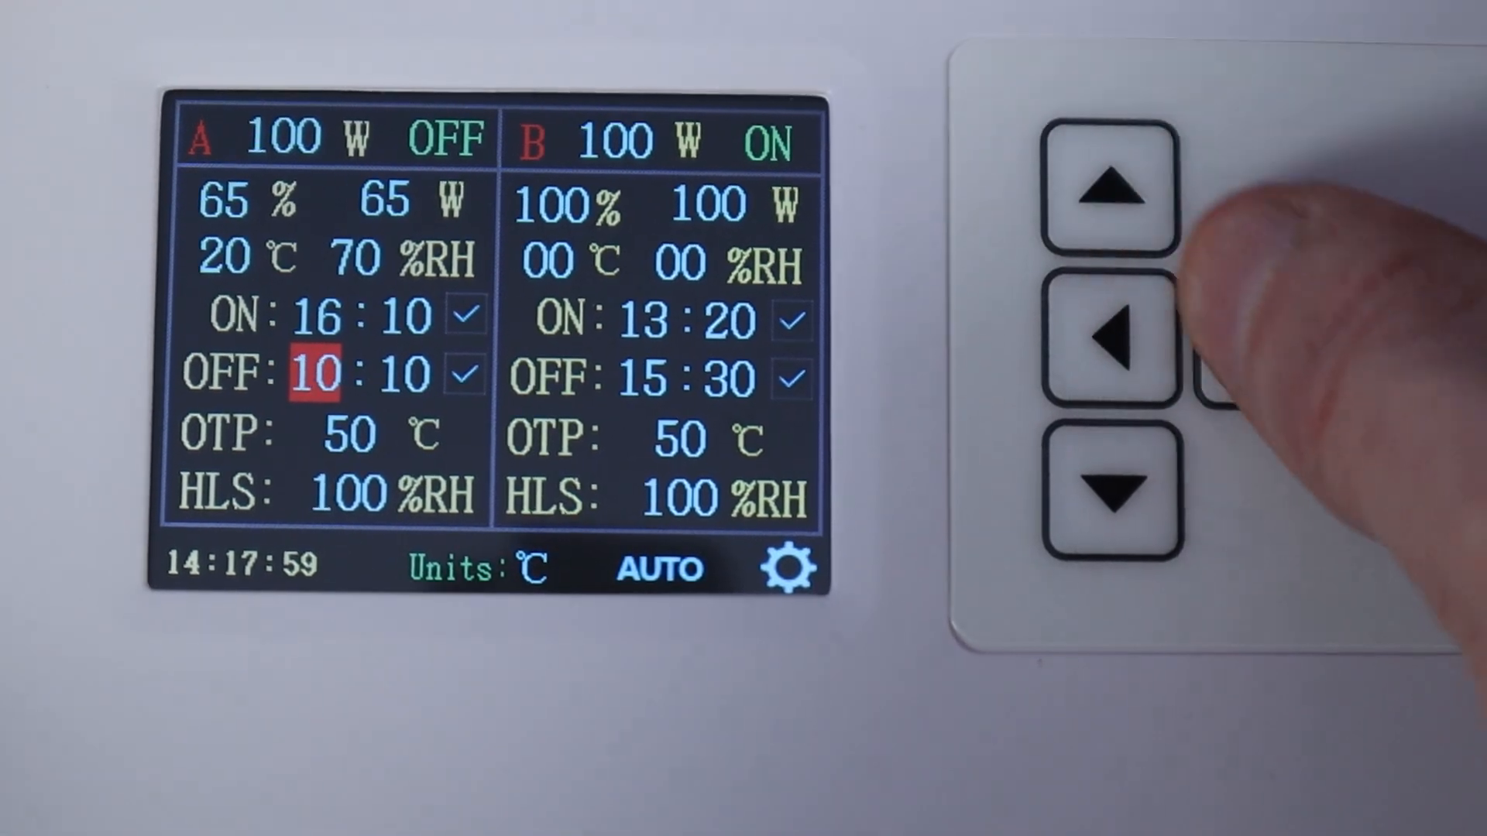
{"action": "left_click", "coordinate": [1268, 339]}
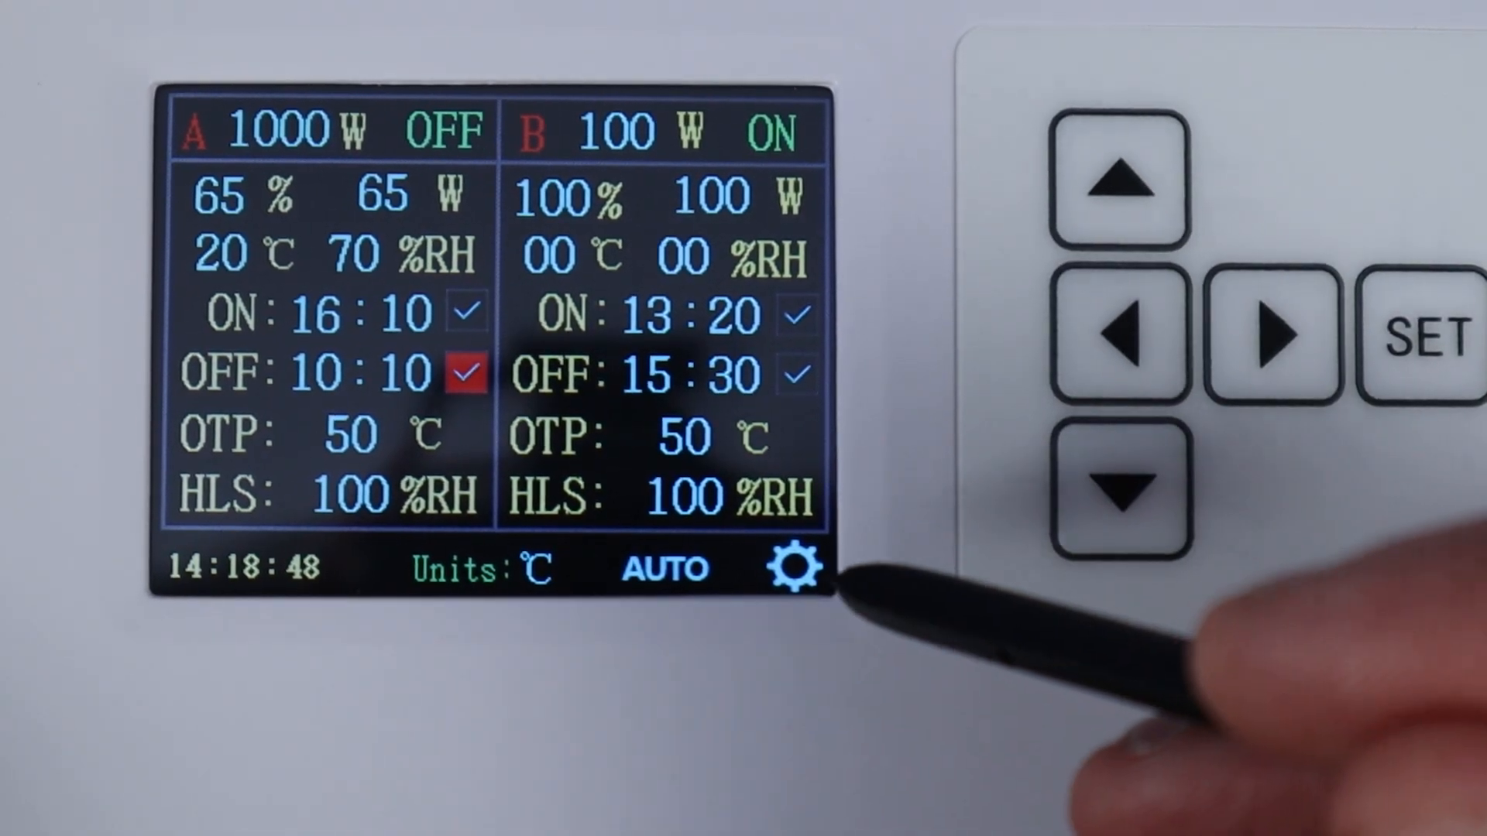
Tour the Wireless Device and power Setting screens, ending on the output mode screen (0~10V)
{"action": "left_click", "coordinate": [791, 567]}
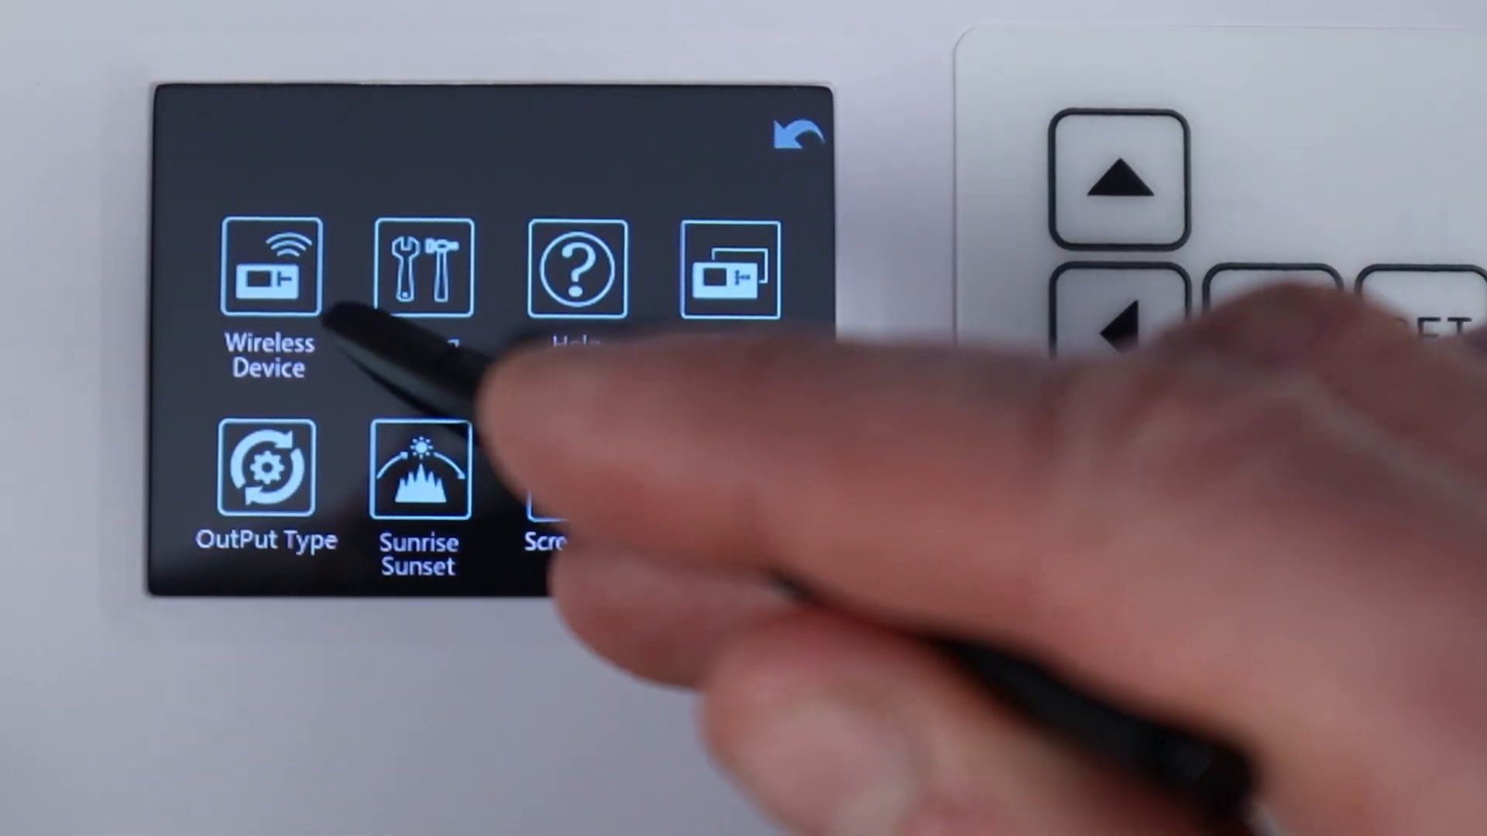
{"action": "left_click", "coordinate": [268, 265]}
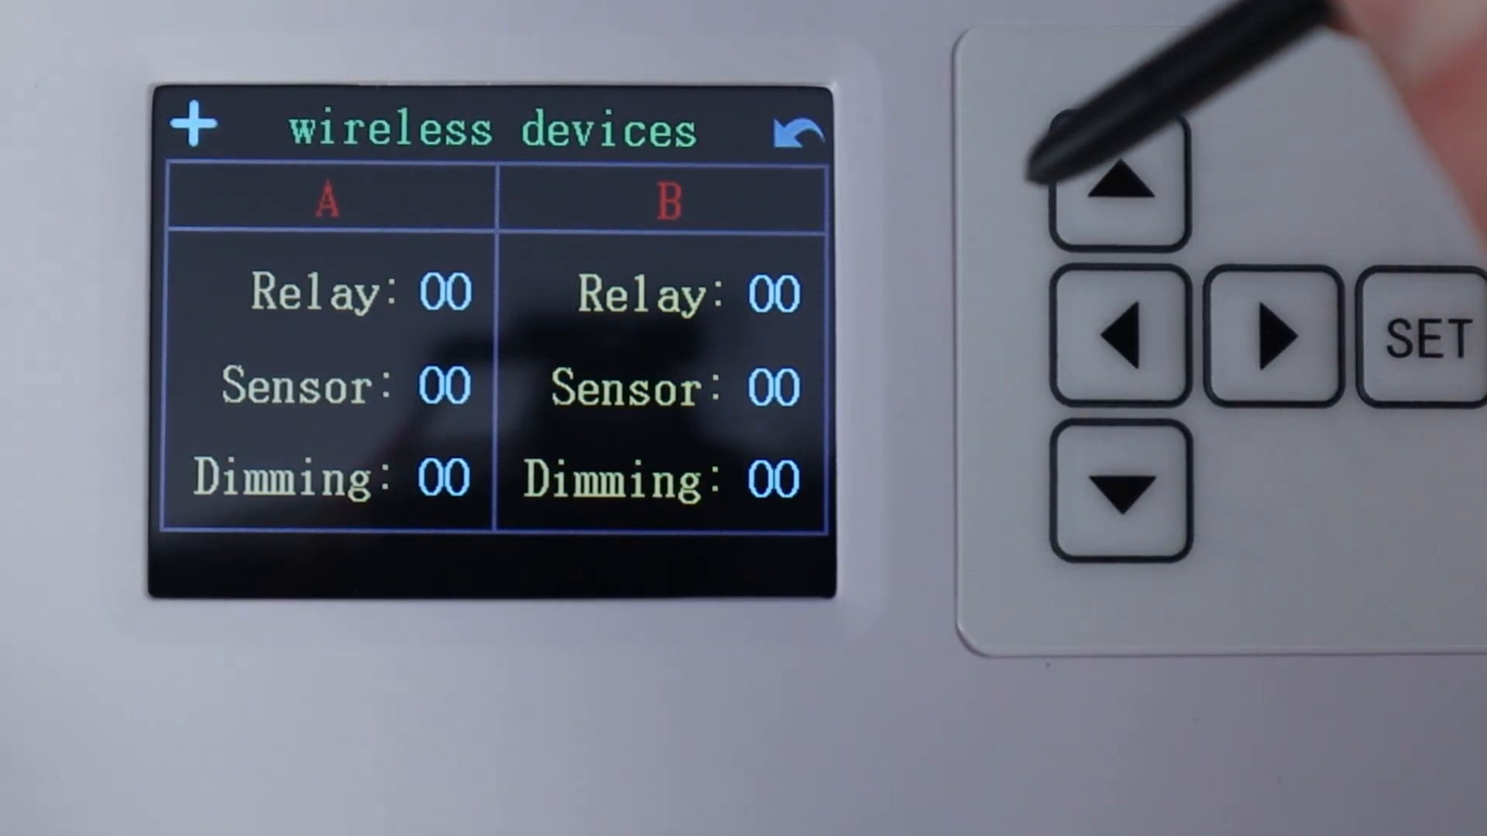
{"action": "left_click", "coordinate": [800, 134]}
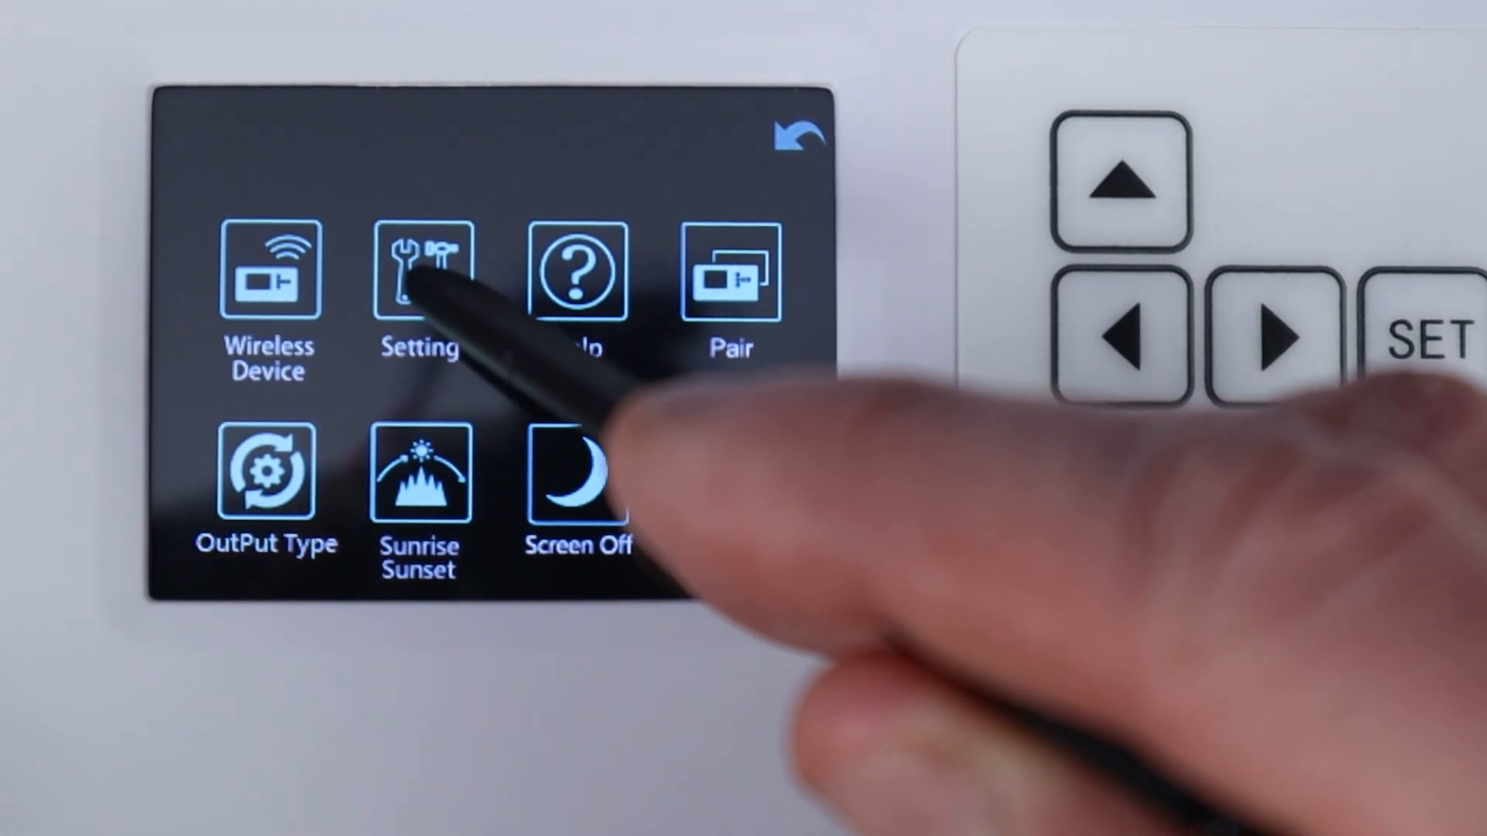
{"action": "left_click", "coordinate": [420, 269]}
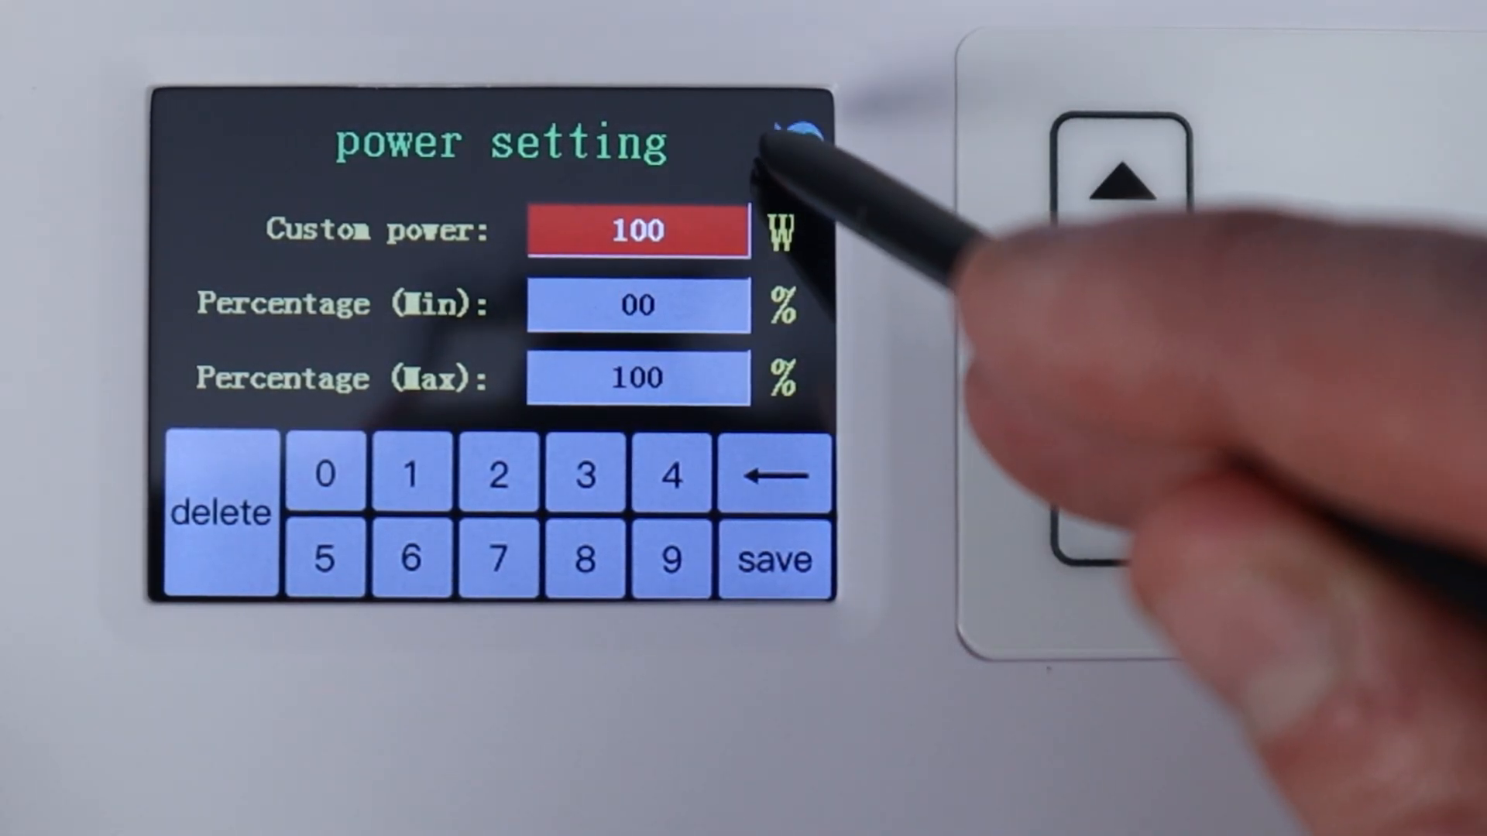
{"action": "left_click", "coordinate": [796, 138]}
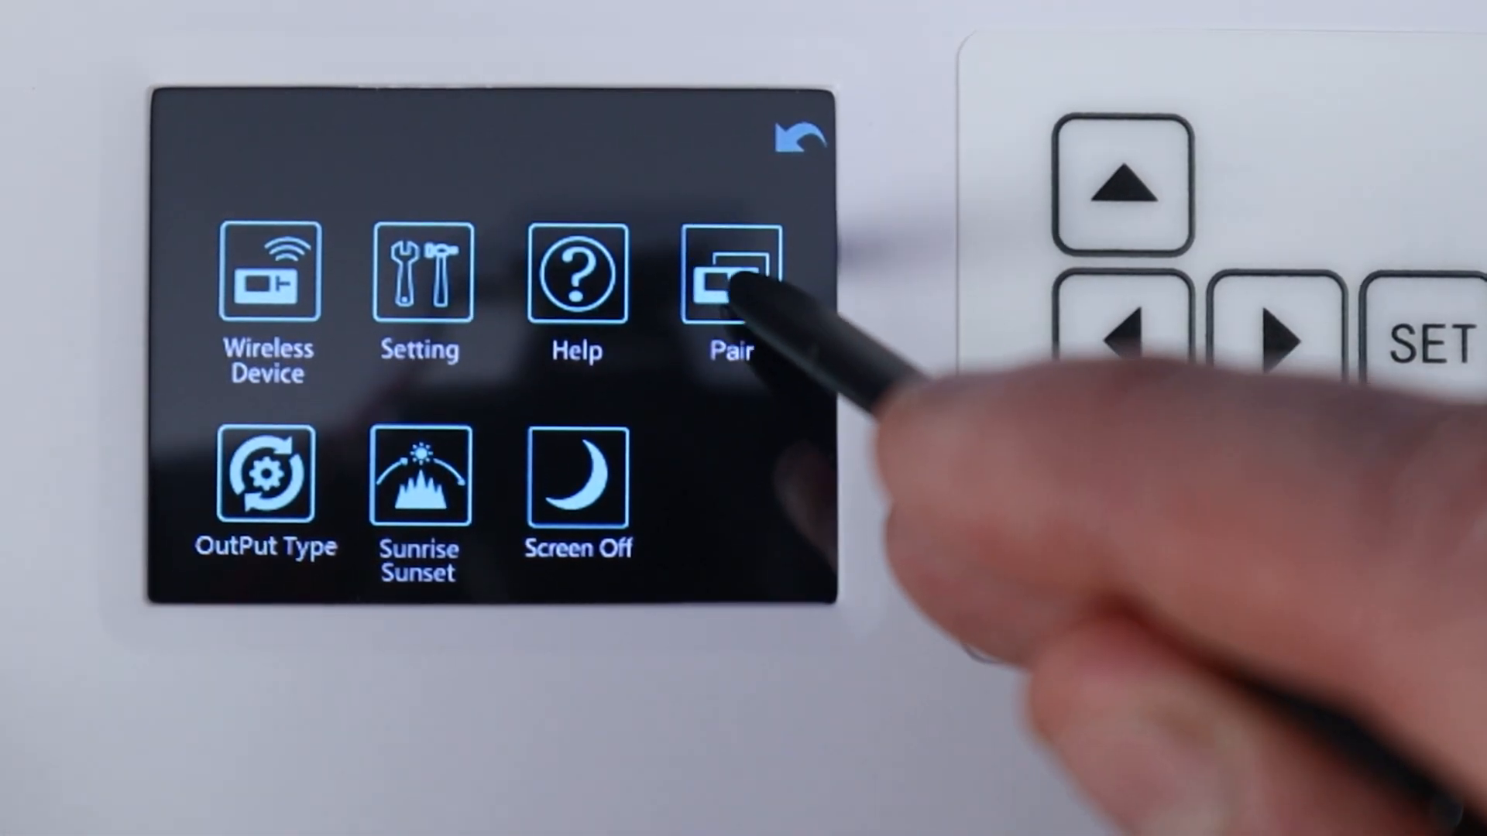
{"action": "left_click", "coordinate": [729, 276]}
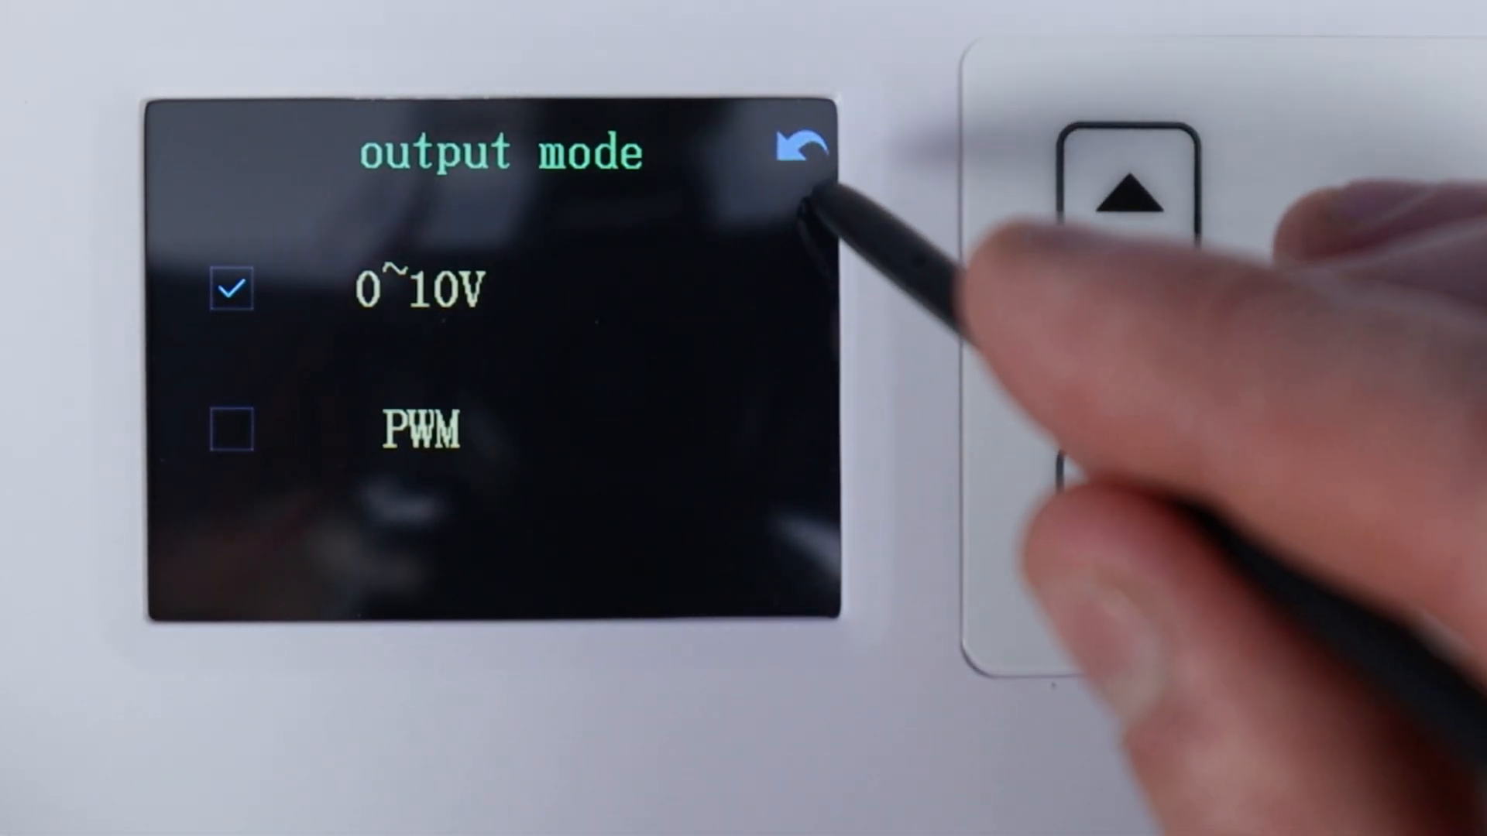
Leave the 0~10V output mode screen and show the 10-minute sunrise/sunset setups for groups A and B
{"action": "left_click", "coordinate": [806, 147]}
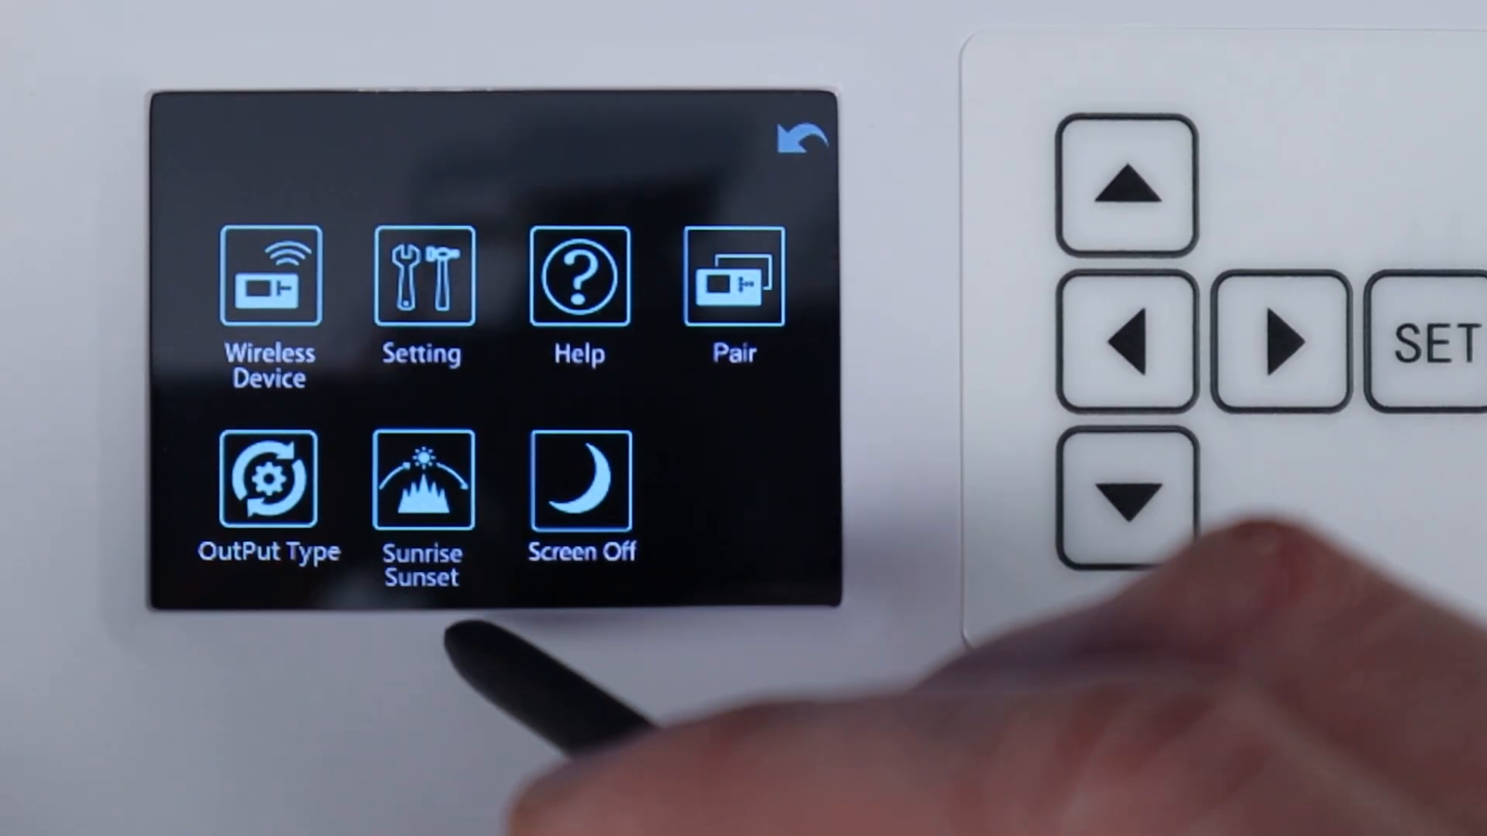
{"action": "left_click", "coordinate": [423, 484]}
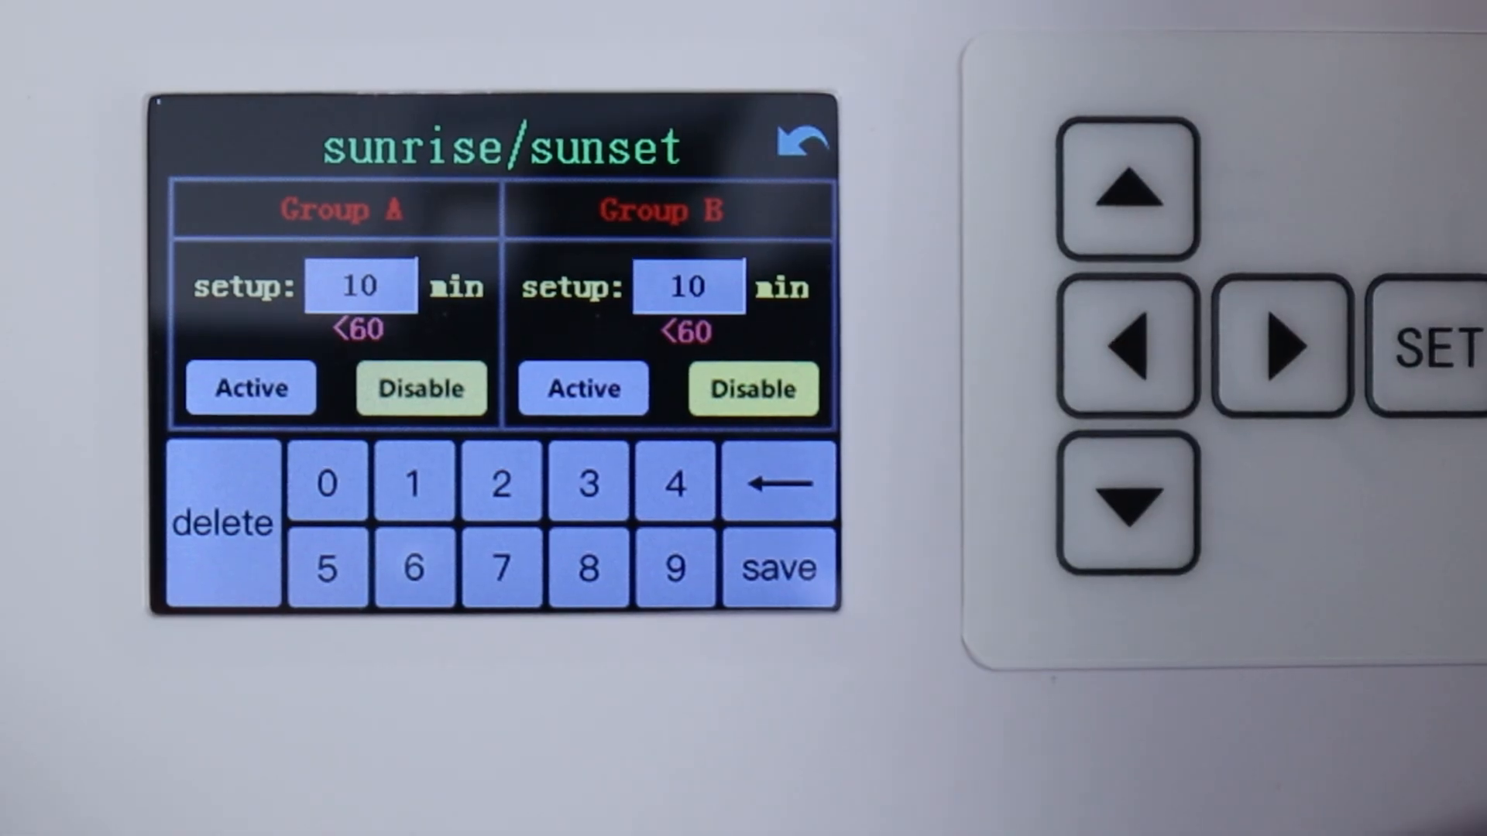